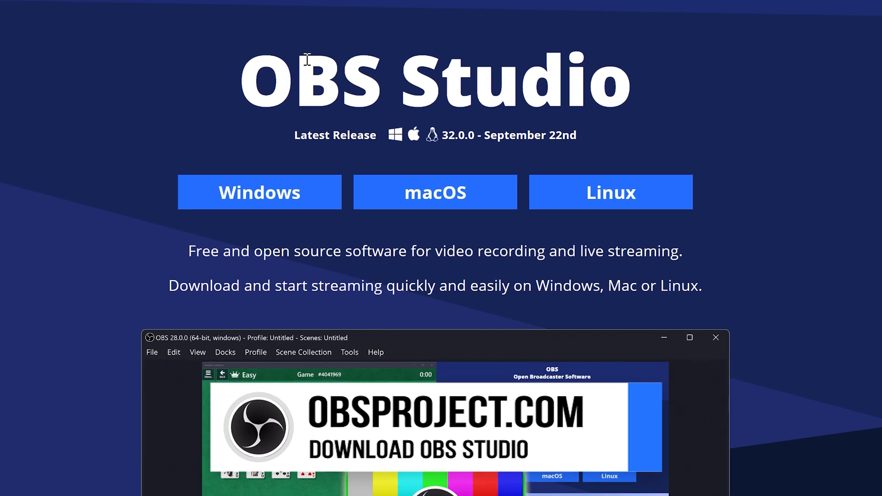
# Scroll through the newly launched OBS window showing its empty default scene
pyautogui.scroll(-3)
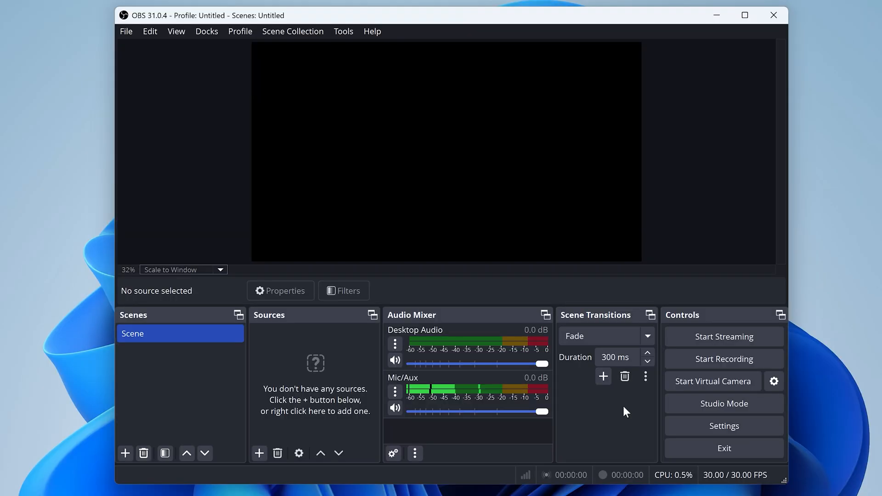
# Set the recording path to the Videos folder in the Output settings
pyautogui.click(724, 426)
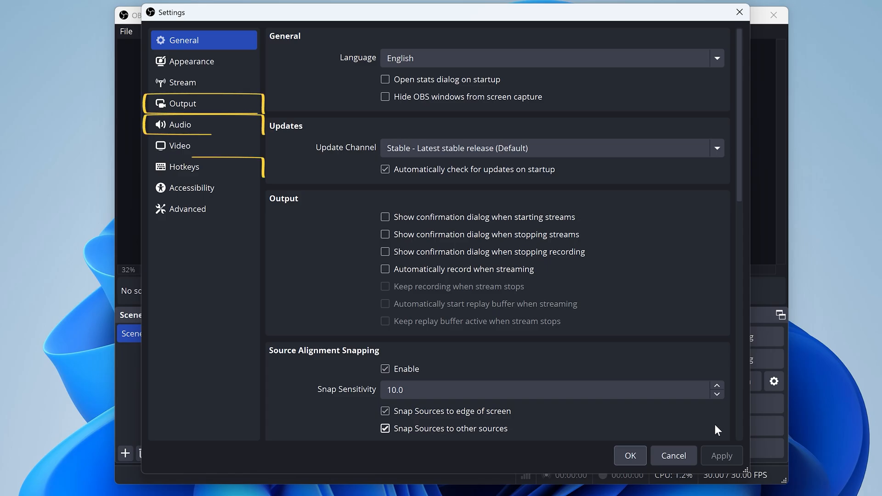
pyautogui.click(204, 124)
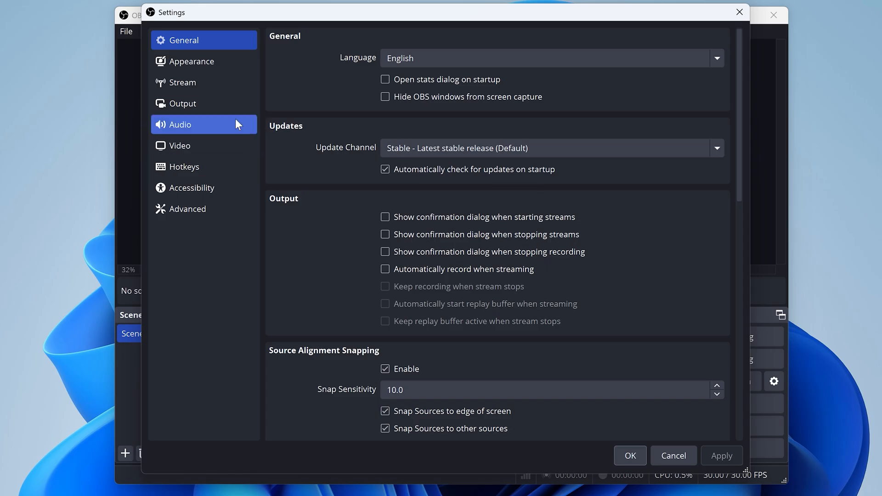
pyautogui.click(183, 103)
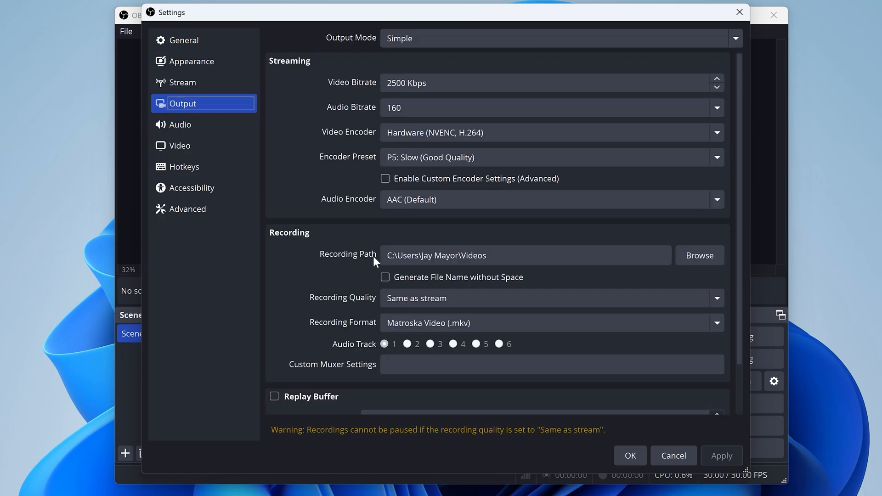
pyautogui.click(506, 255)
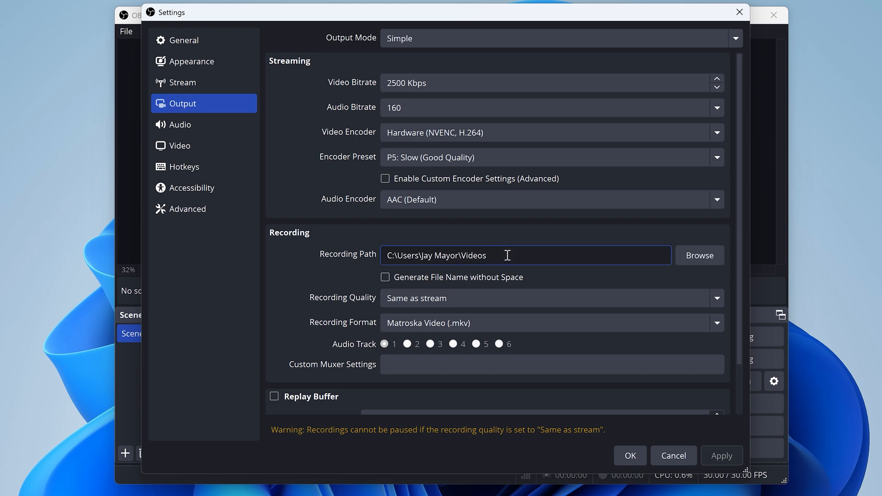
pyautogui.click(699, 255)
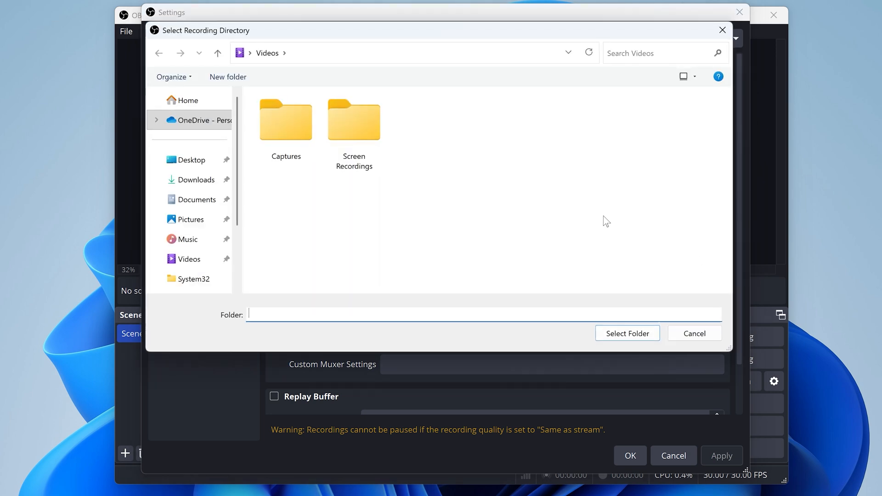
pyautogui.click(190, 259)
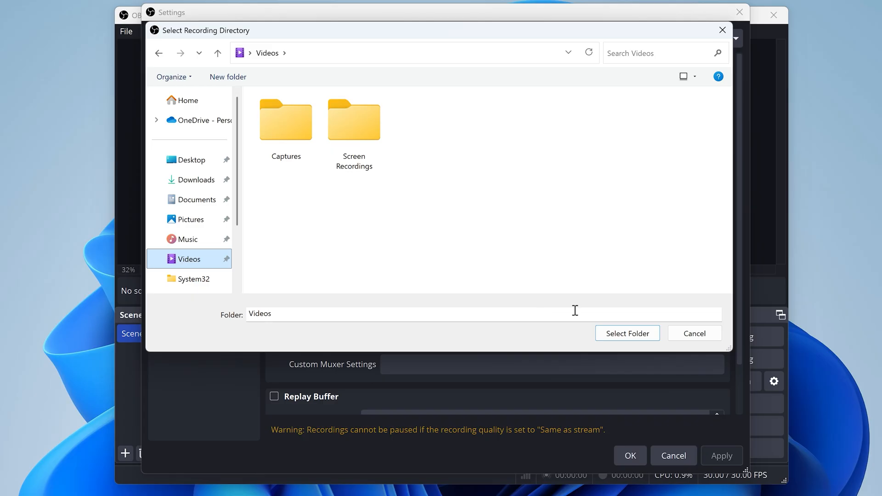
pyautogui.click(627, 333)
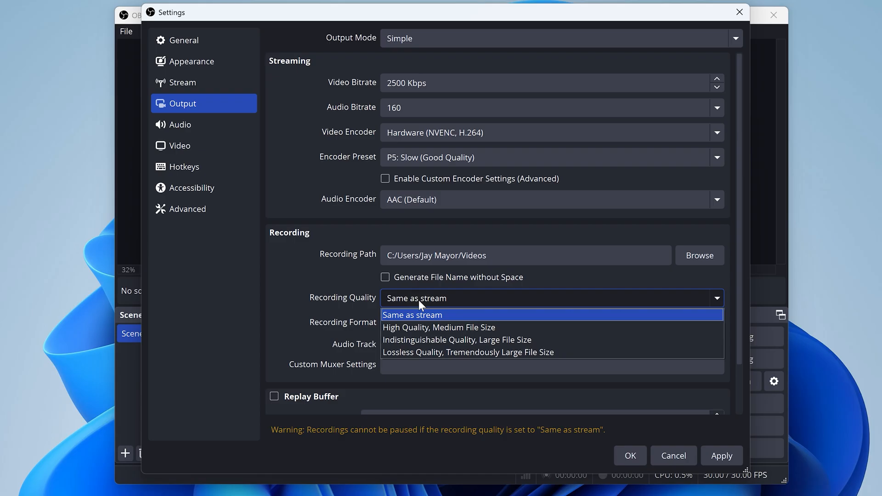
# Set recording quality to High Quality, Medium File Size and format to MPEG-4 (.mp4)
pyautogui.click(439, 328)
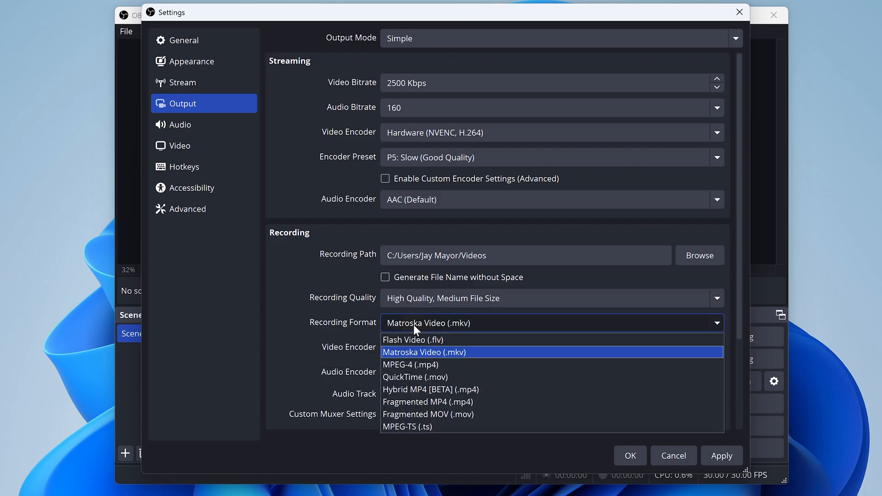
pyautogui.moveTo(409, 364)
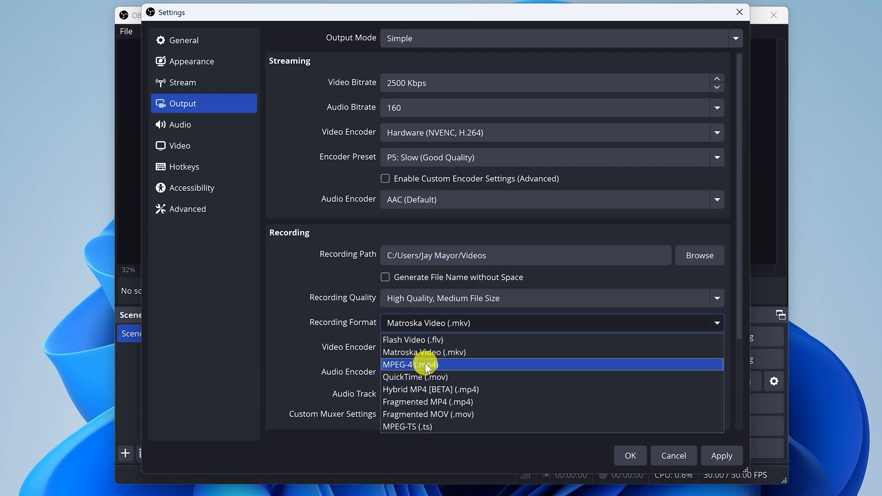
pyautogui.click(409, 364)
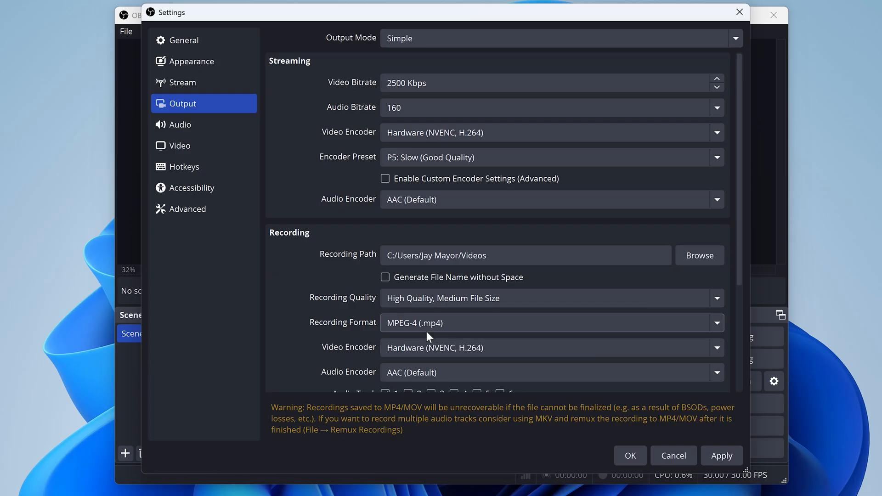
pyautogui.scroll(-3)
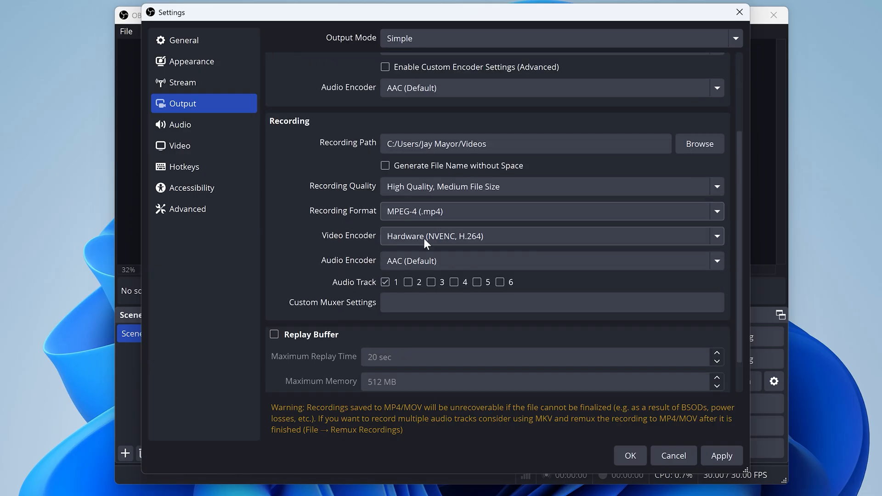
pyautogui.click(552, 236)
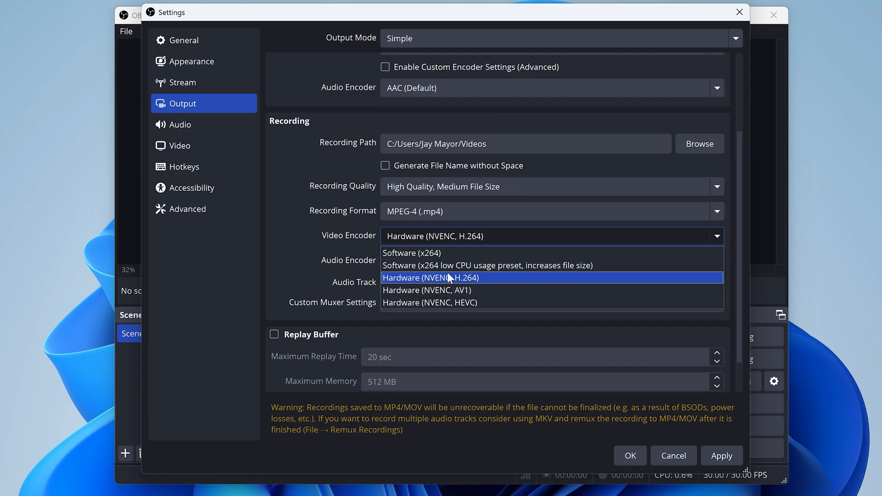
pyautogui.moveTo(425, 253)
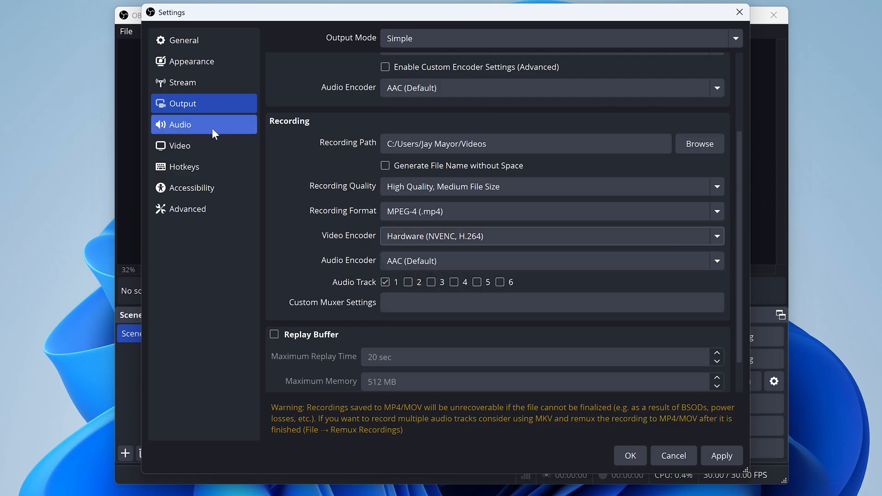
# Show the Audio settings page, with desktop and mic audio left on Default
pyautogui.click(180, 125)
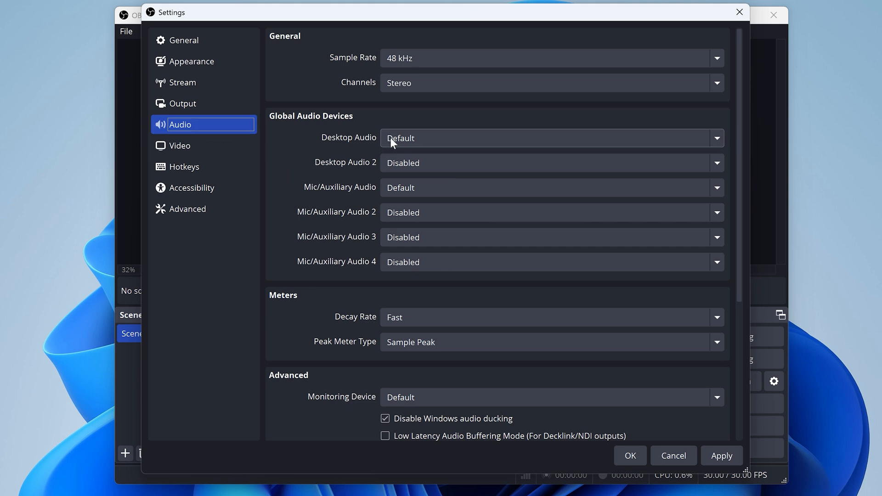
pyautogui.moveTo(397, 196)
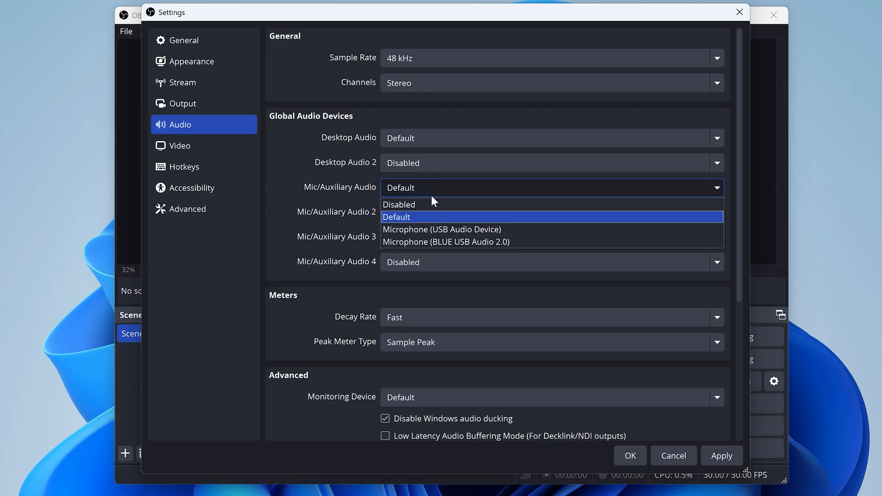
pyautogui.moveTo(444, 243)
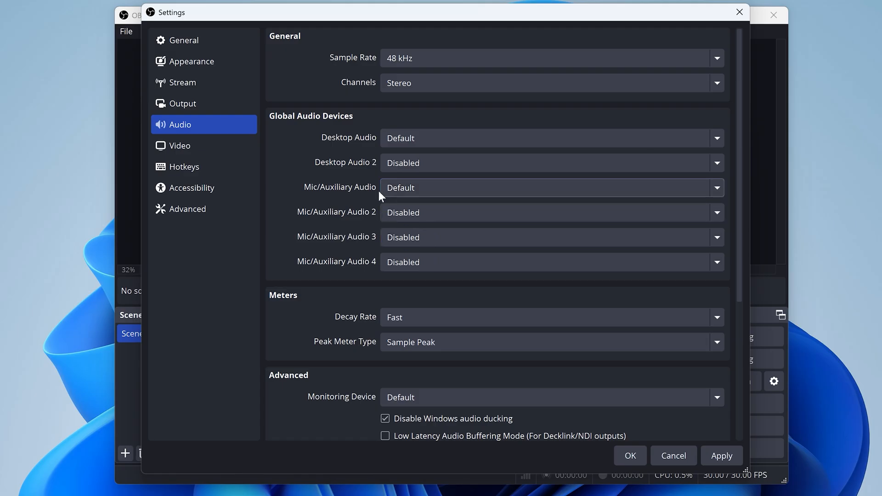
# Assign F10 as the Start and Stop Recording hotkey and confirm Settings with OK
pyautogui.click(183, 167)
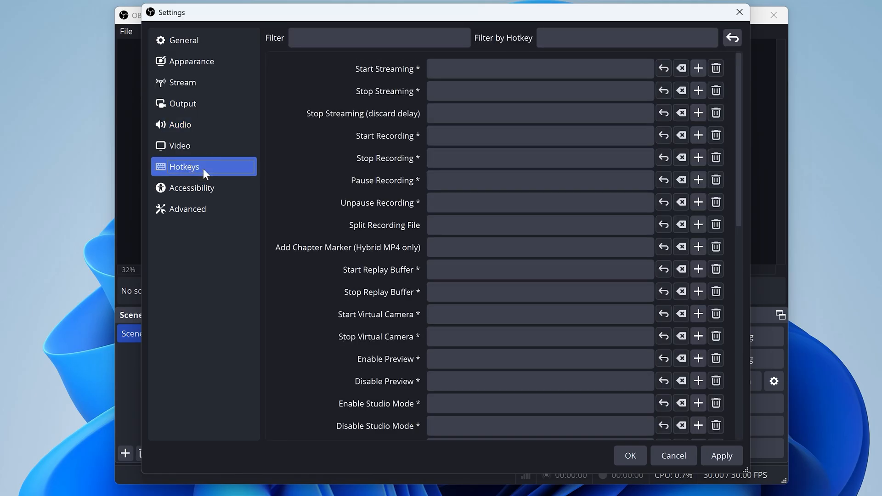
pyautogui.click(539, 135)
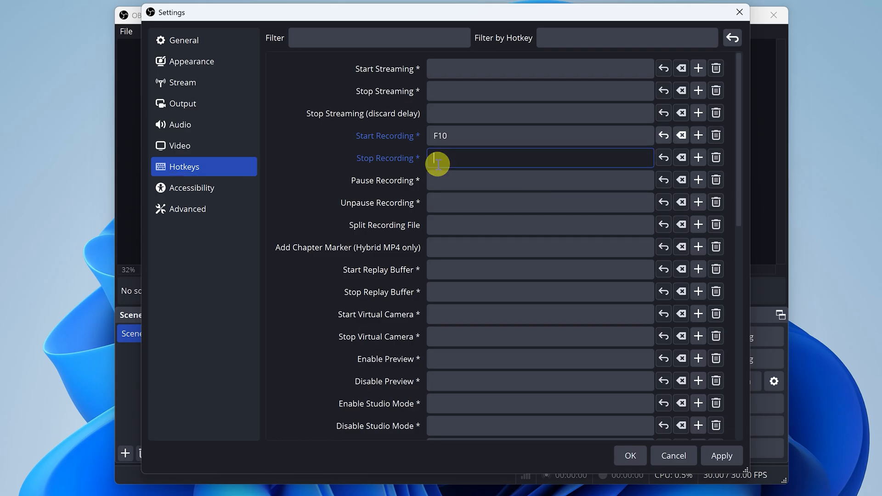
pyautogui.write('F10')
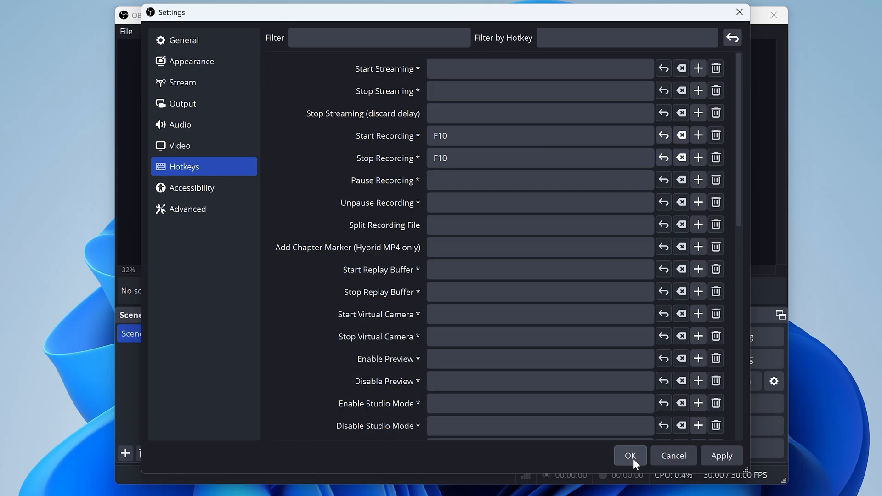
pyautogui.click(630, 456)
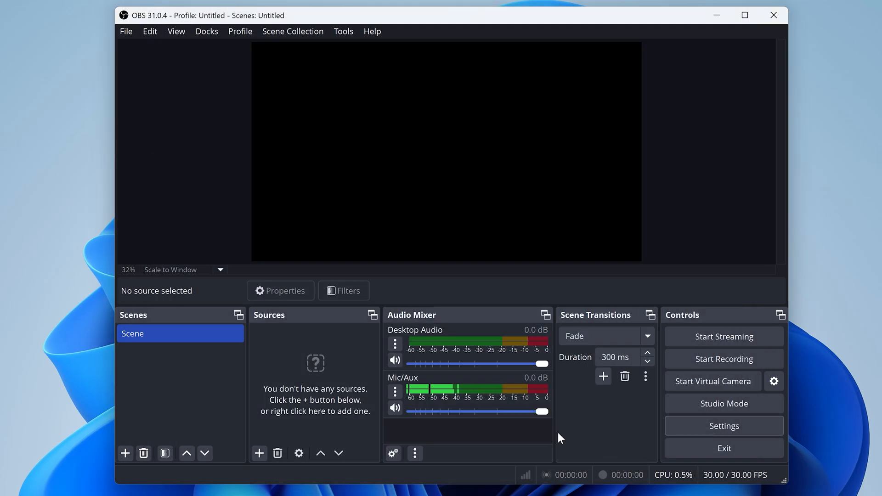
pyautogui.moveTo(284, 374)
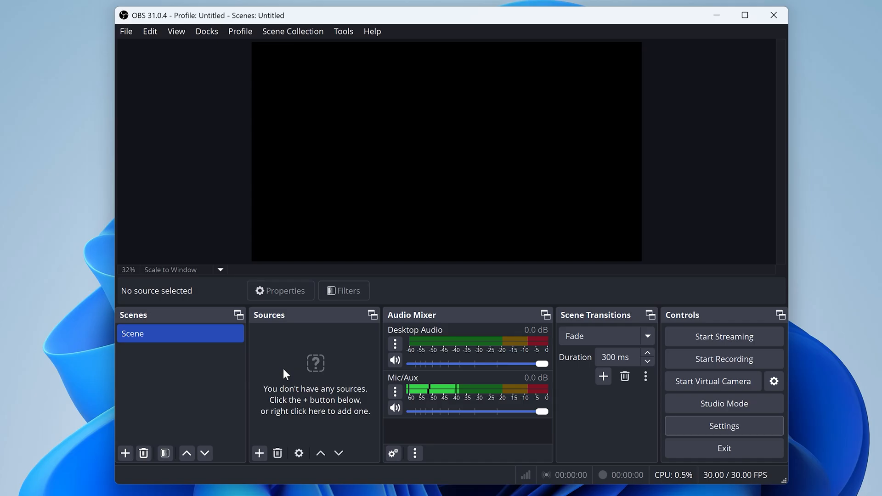
# Add a Display Capture source from the Sources add menu
pyautogui.click(258, 453)
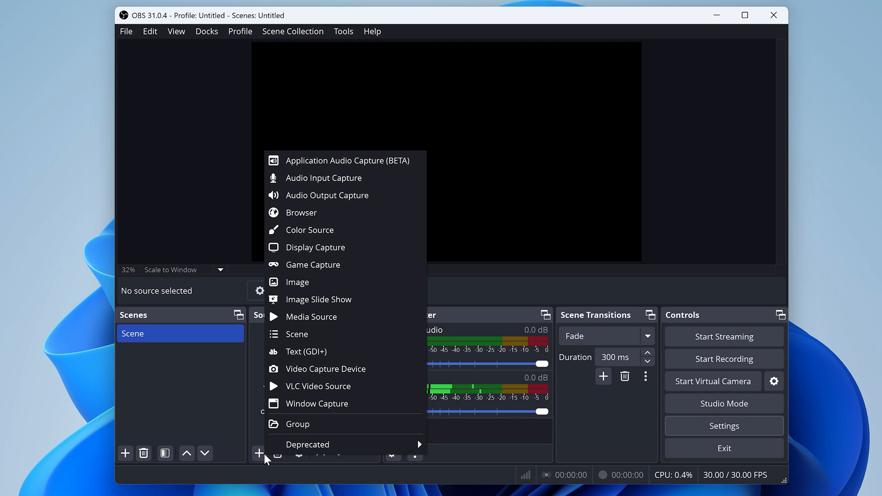
pyautogui.moveTo(354, 407)
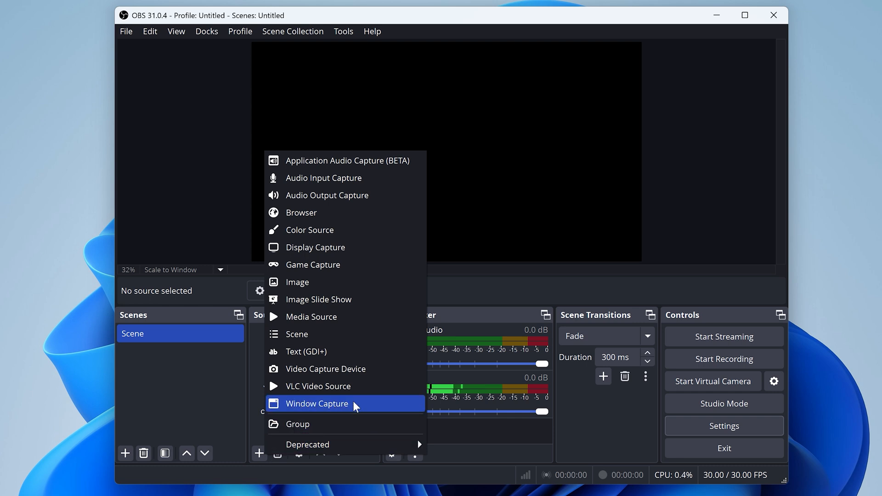
pyautogui.moveTo(357, 251)
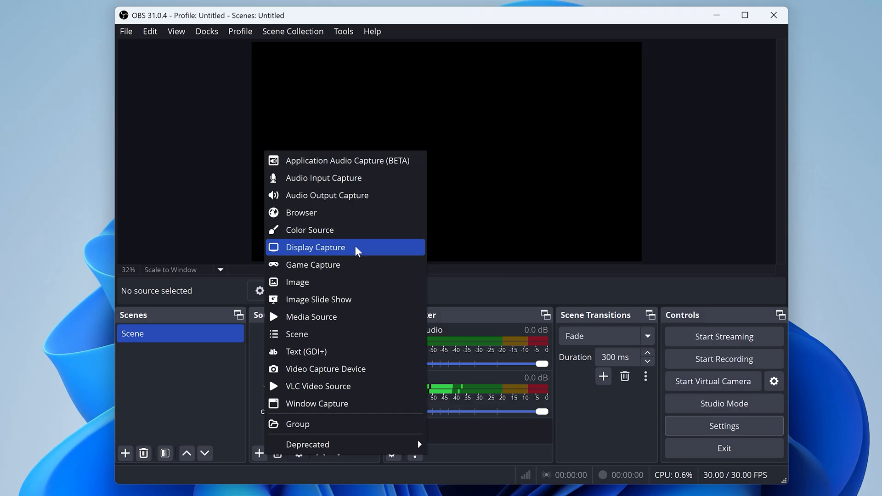
pyautogui.click(315, 247)
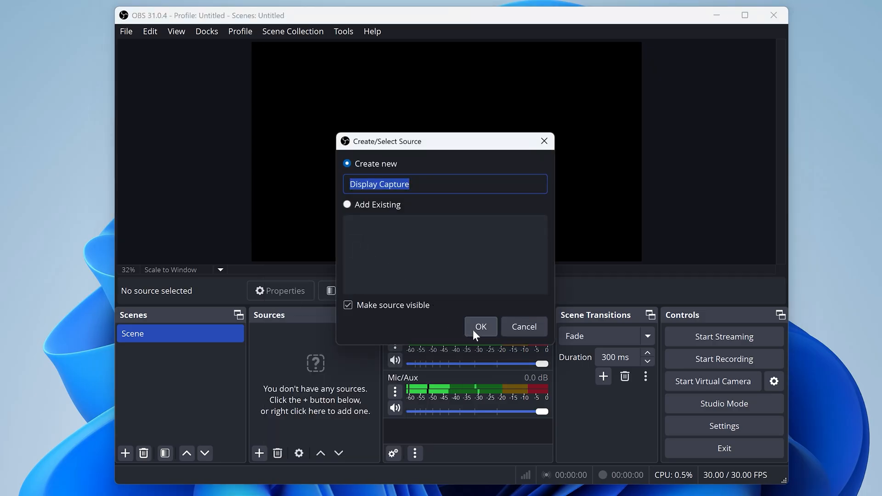
# Create the Display Capture source on the primary 3840x2160 monitor with Force SDR enabled
pyautogui.click(481, 327)
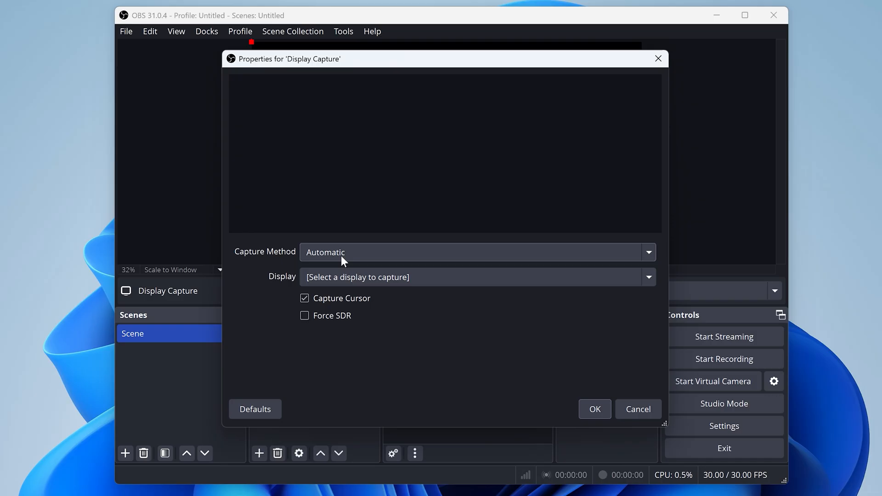
pyautogui.click(477, 276)
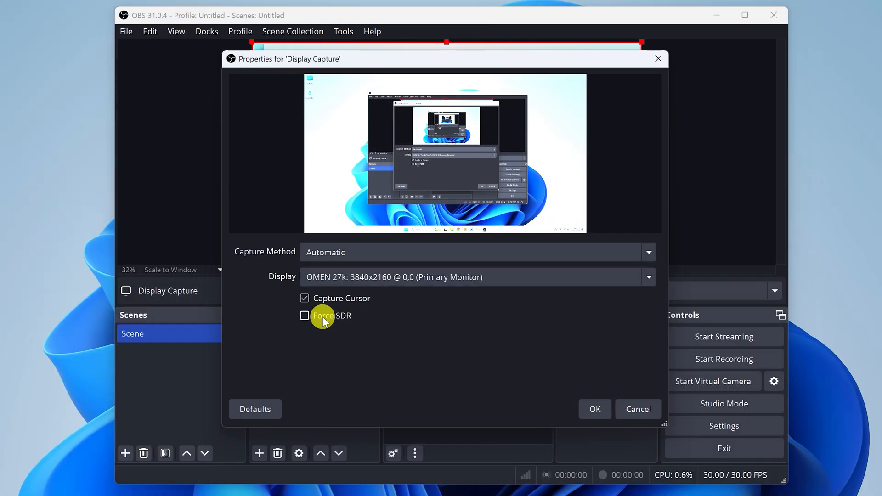
pyautogui.click(304, 316)
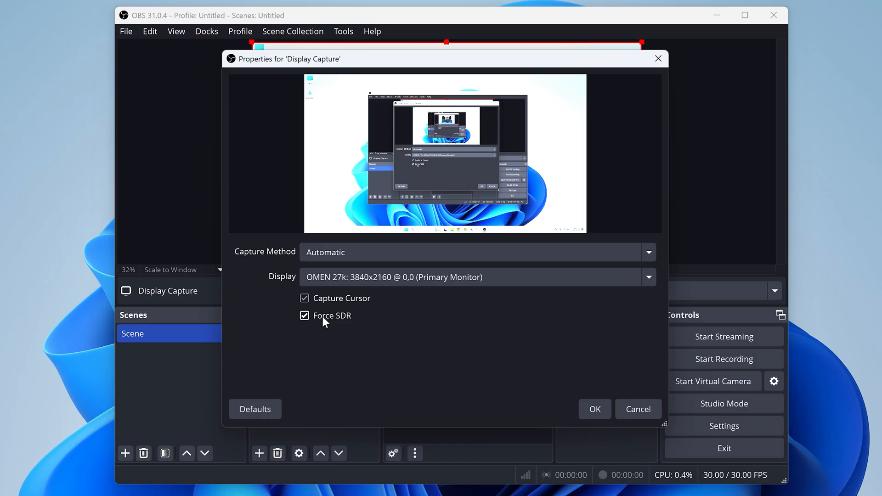
pyautogui.click(594, 409)
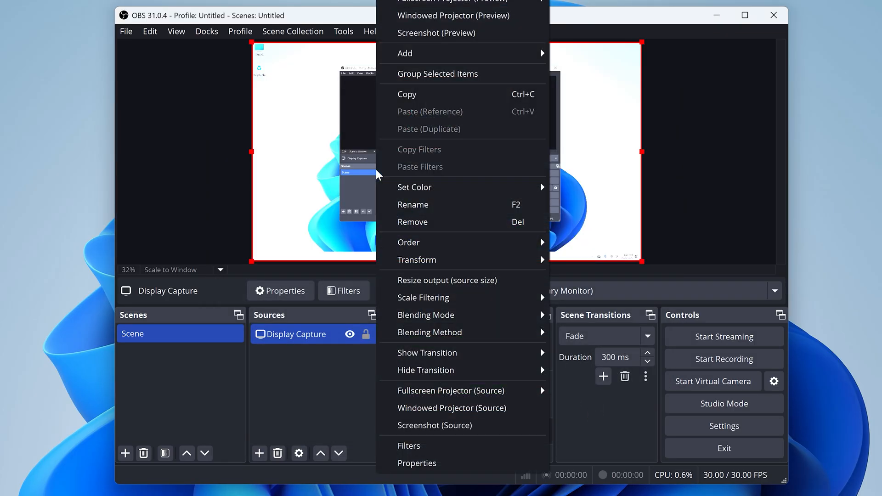
# Resize the output to match the captured display, then reopen Settings
pyautogui.click(448, 280)
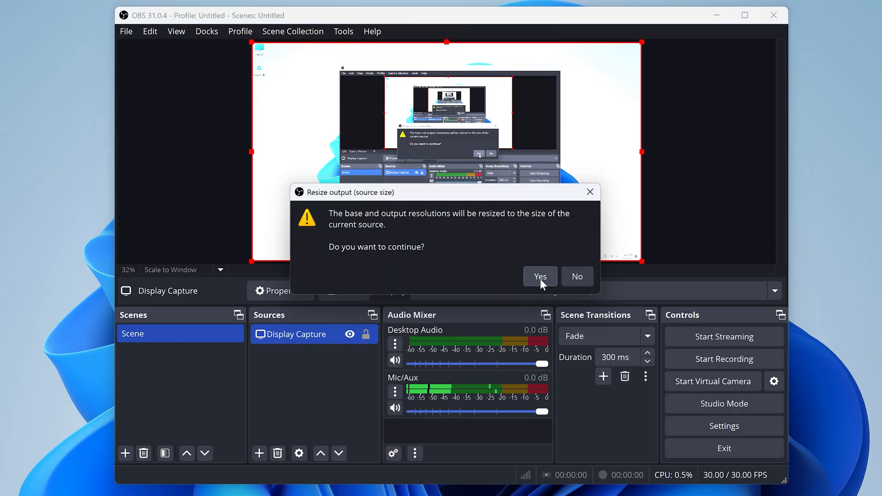
pyautogui.click(539, 276)
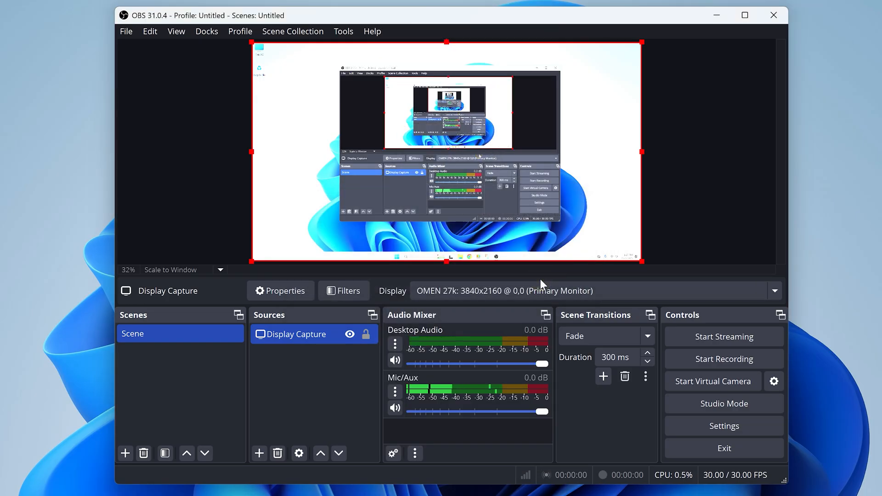
pyautogui.moveTo(477, 161)
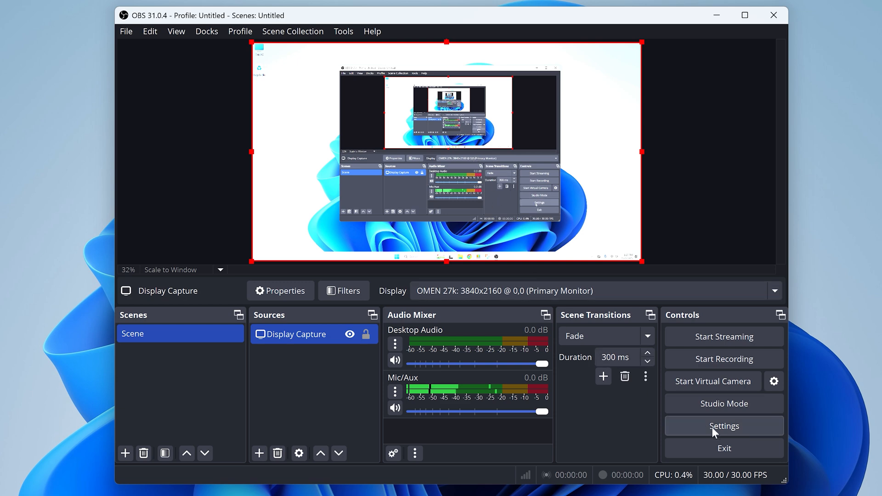
pyautogui.click(724, 427)
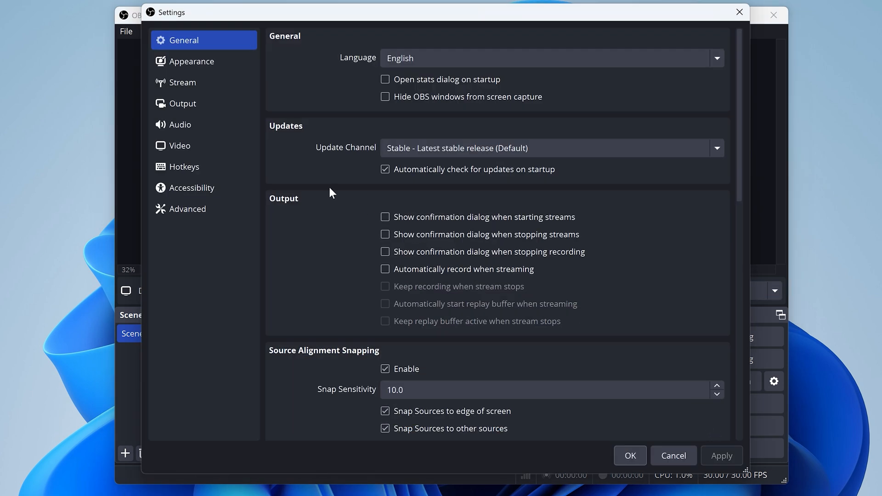
# Set the scaled output resolution to 1920x1080 in Video settings and save
pyautogui.click(180, 145)
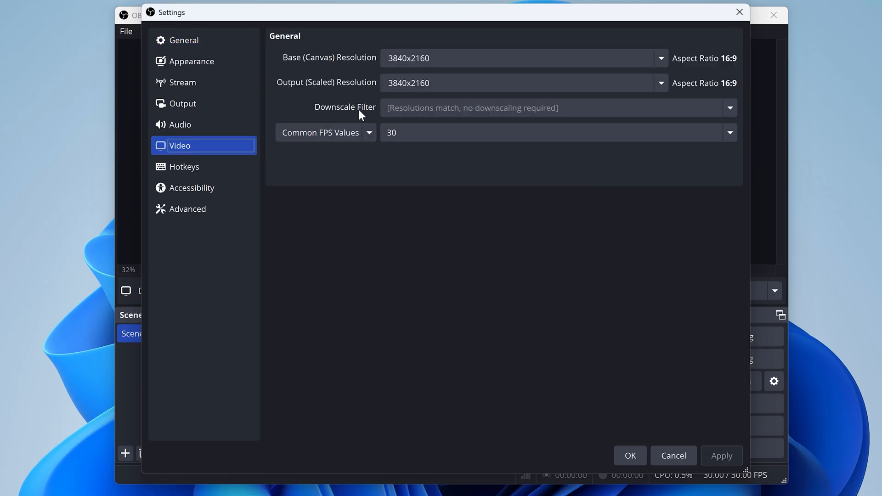
pyautogui.click(661, 83)
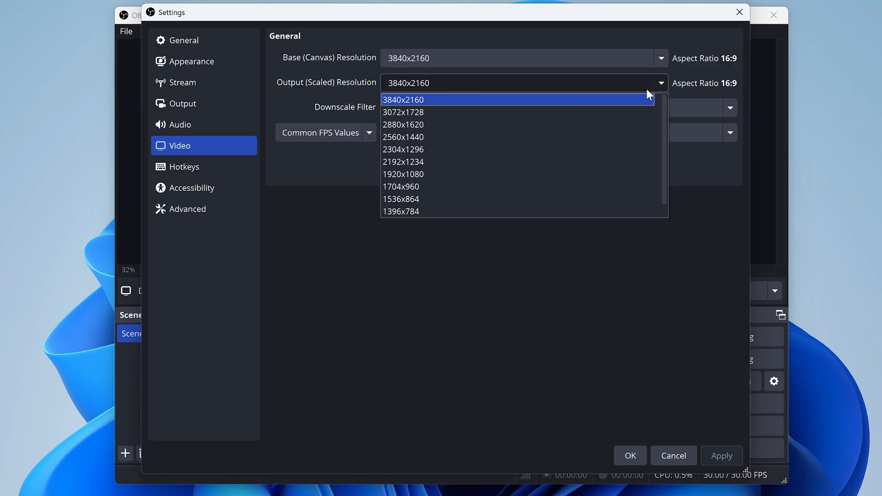
pyautogui.moveTo(403, 174)
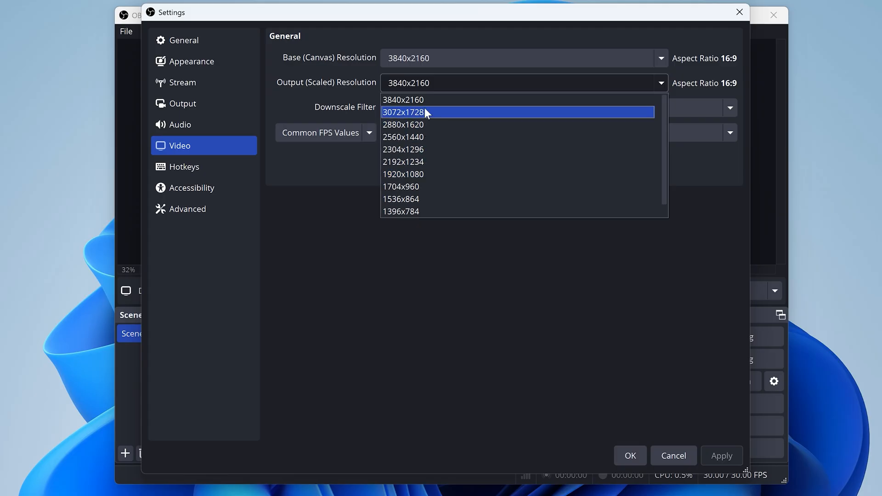
pyautogui.moveTo(425, 100)
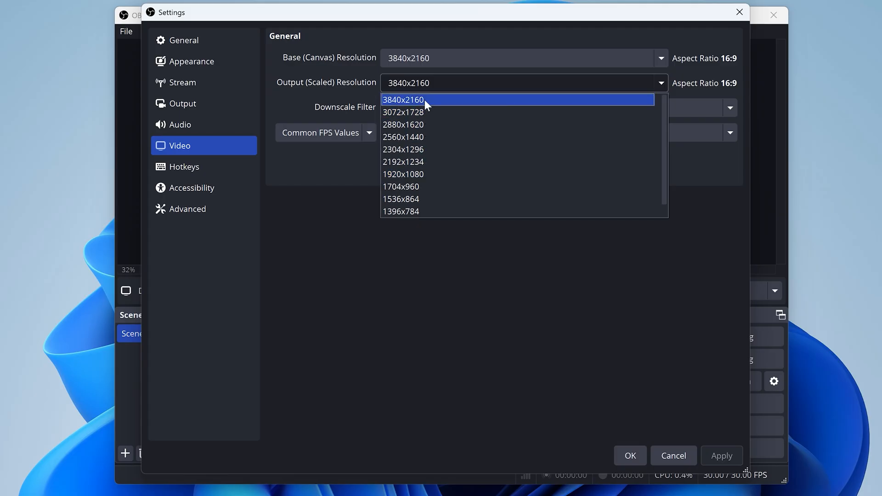
pyautogui.moveTo(426, 110)
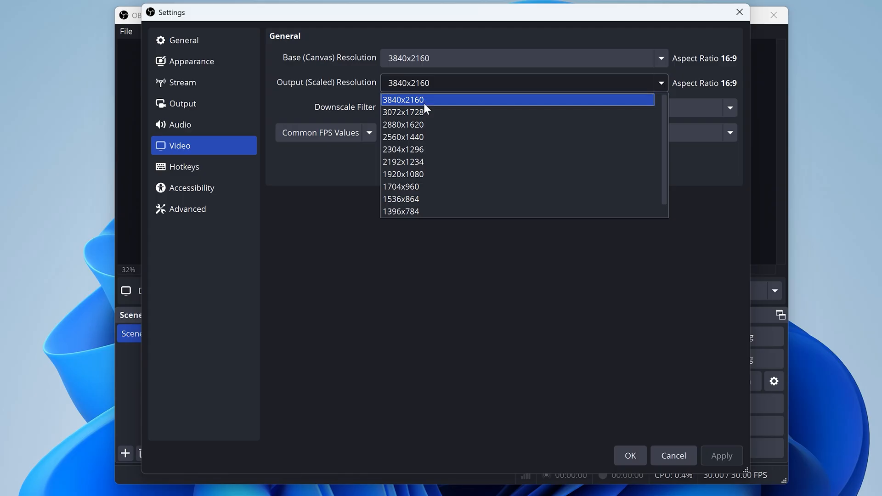
pyautogui.moveTo(430, 174)
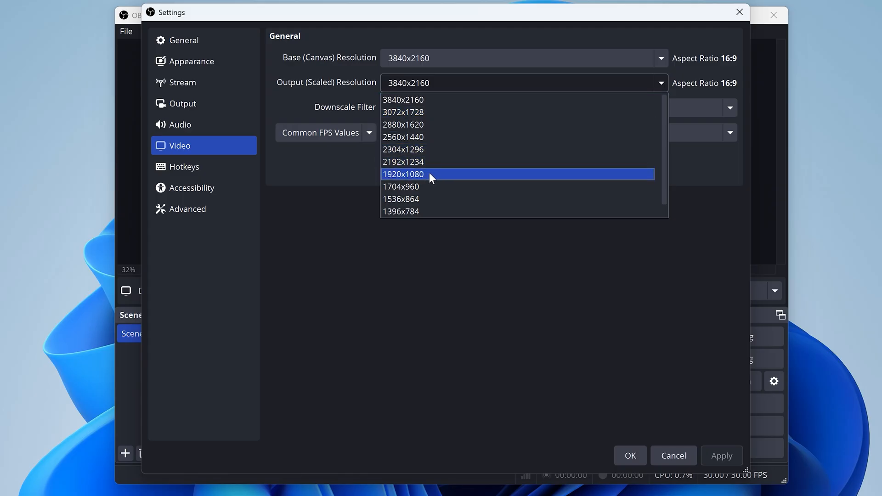
pyautogui.moveTo(430, 100)
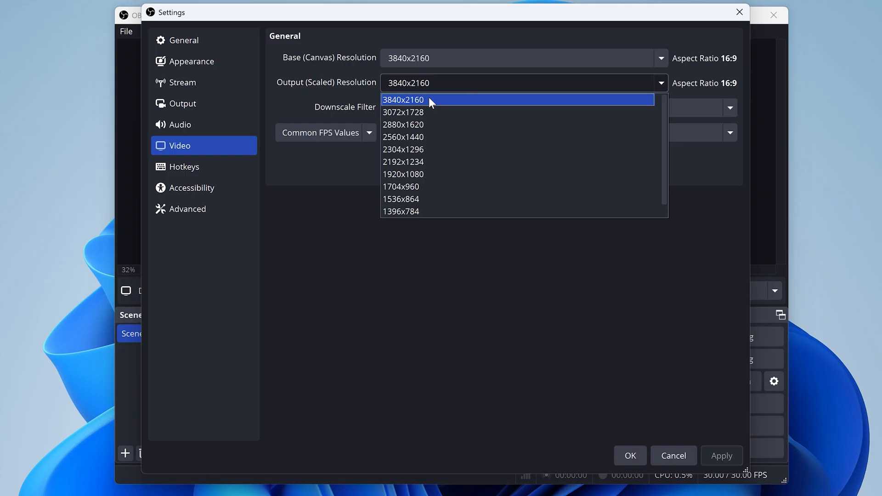
pyautogui.click(403, 174)
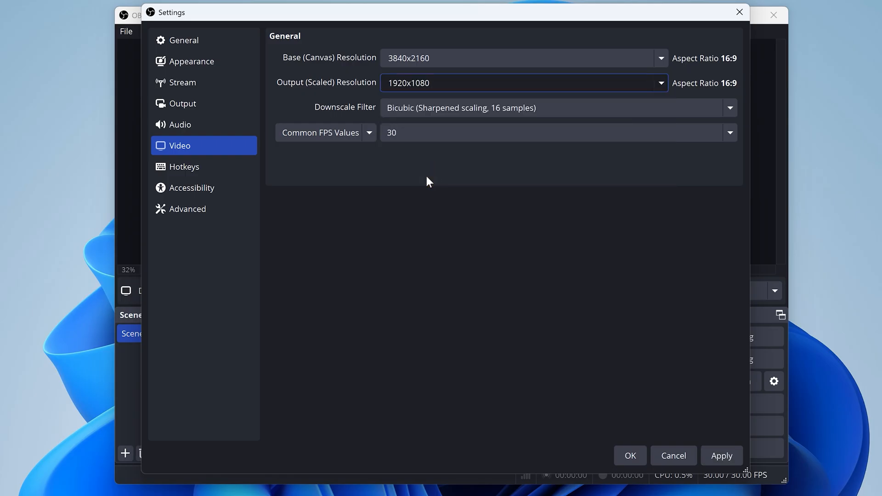
pyautogui.click(630, 455)
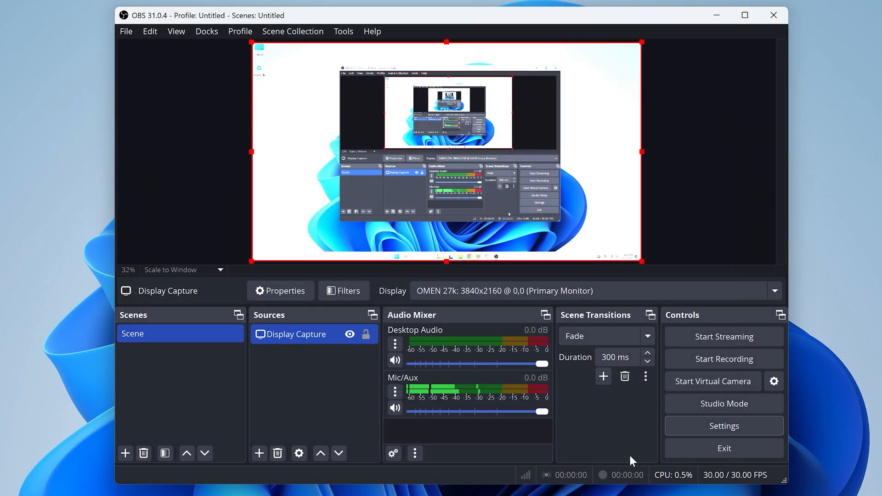
pyautogui.moveTo(343, 380)
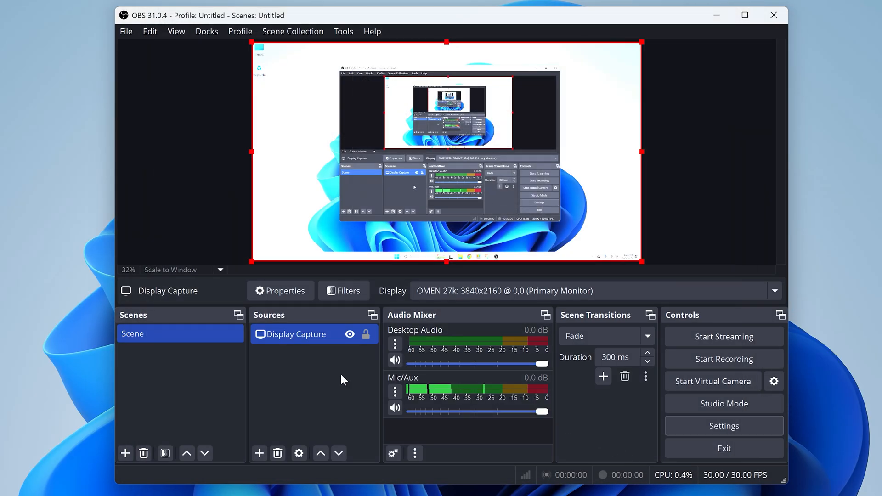
pyautogui.moveTo(258, 453)
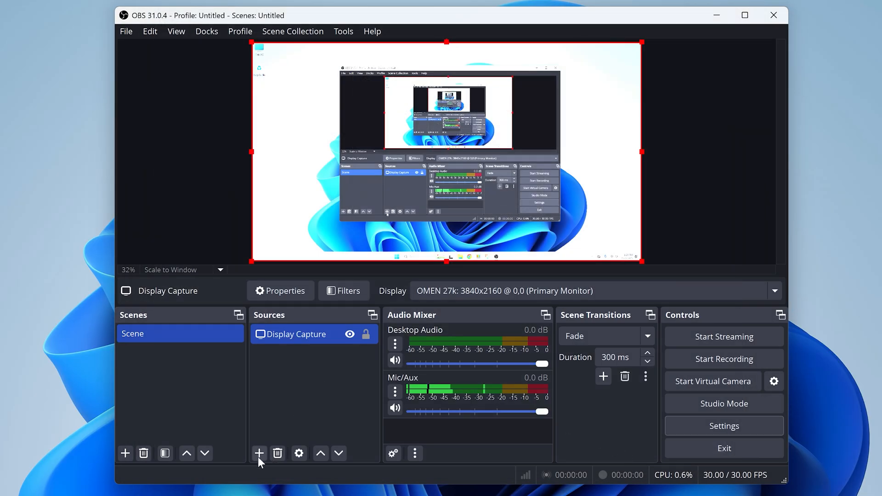
pyautogui.click(258, 453)
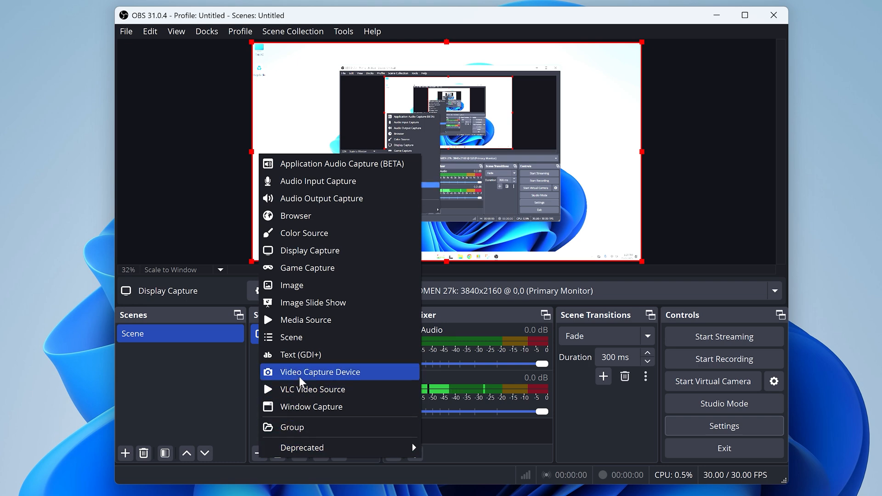
pyautogui.click(320, 371)
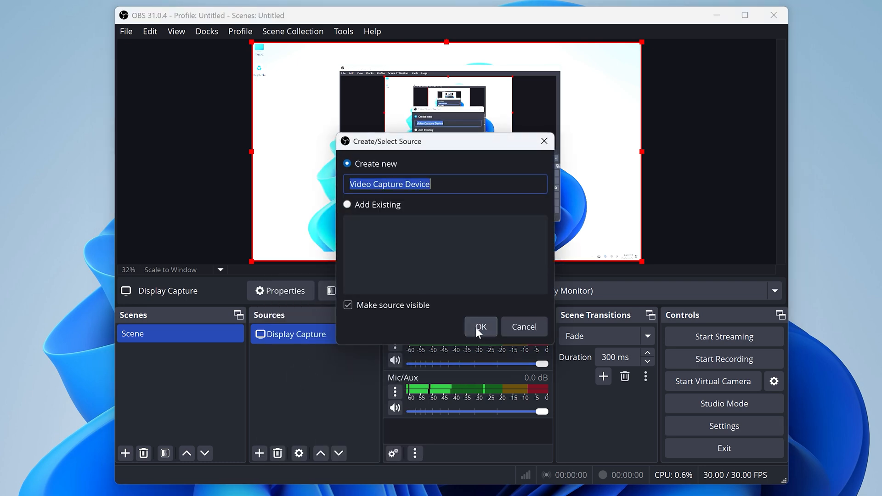
pyautogui.click(480, 327)
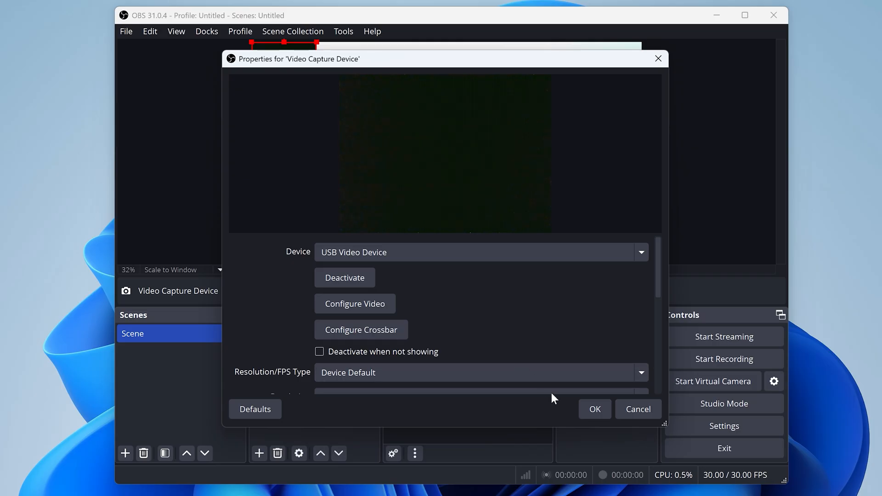
pyautogui.click(595, 409)
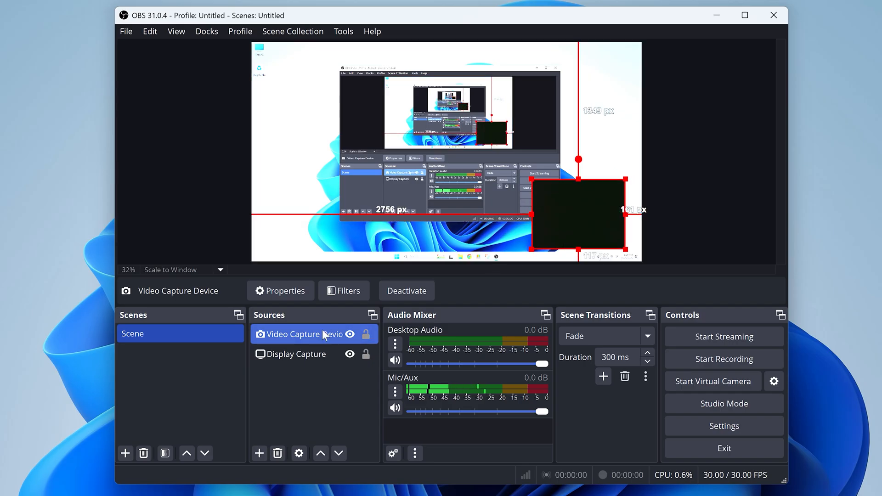
pyautogui.rightClick(301, 334)
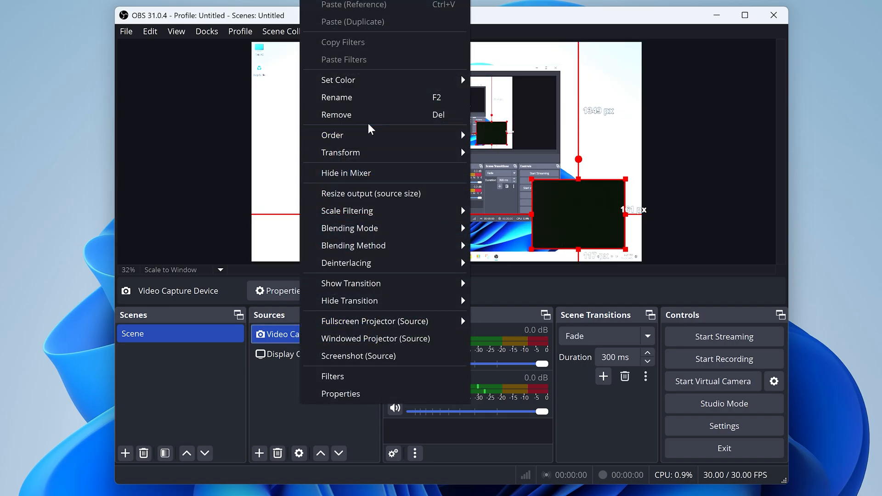
pyautogui.click(336, 115)
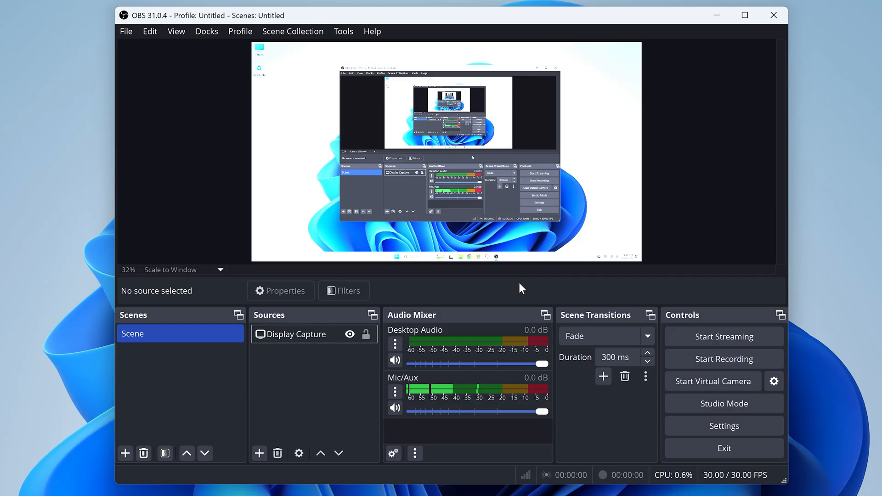
pyautogui.moveTo(497, 433)
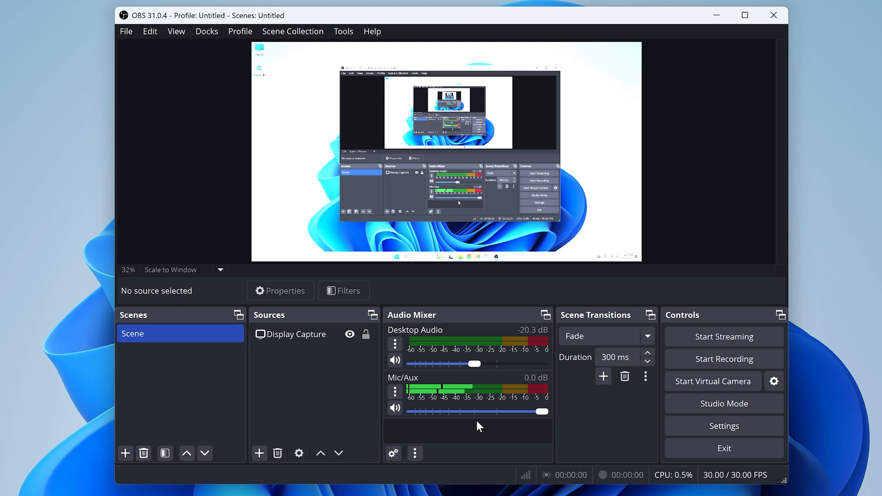
# Lower desktop audio to about -20 dB, start recording, and bring the YouTube window forward
pyautogui.click(745, 15)
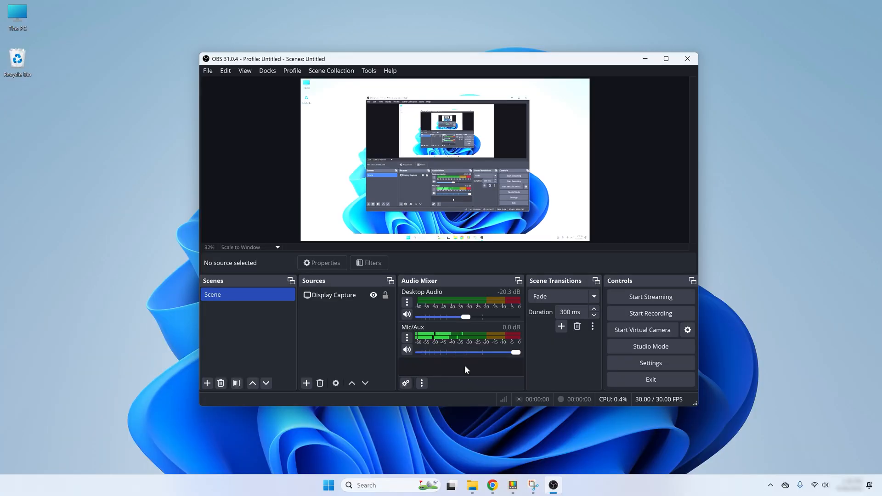
pyautogui.moveTo(645, 318)
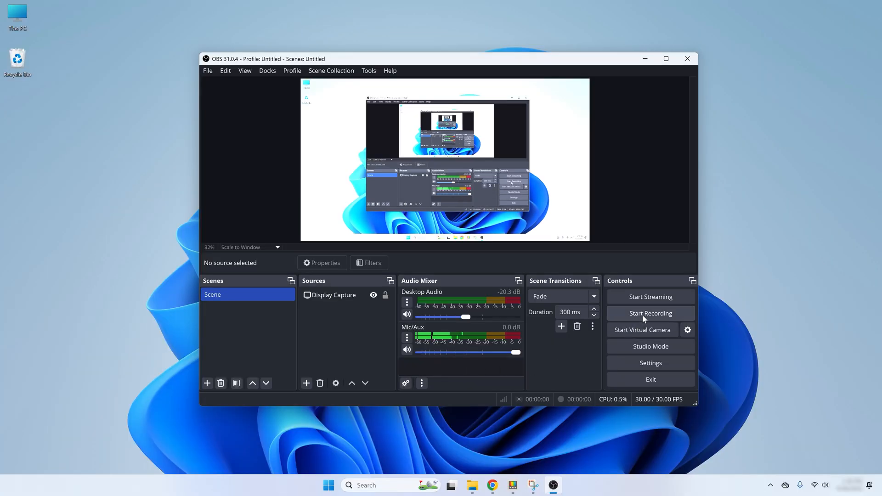
pyautogui.click(651, 313)
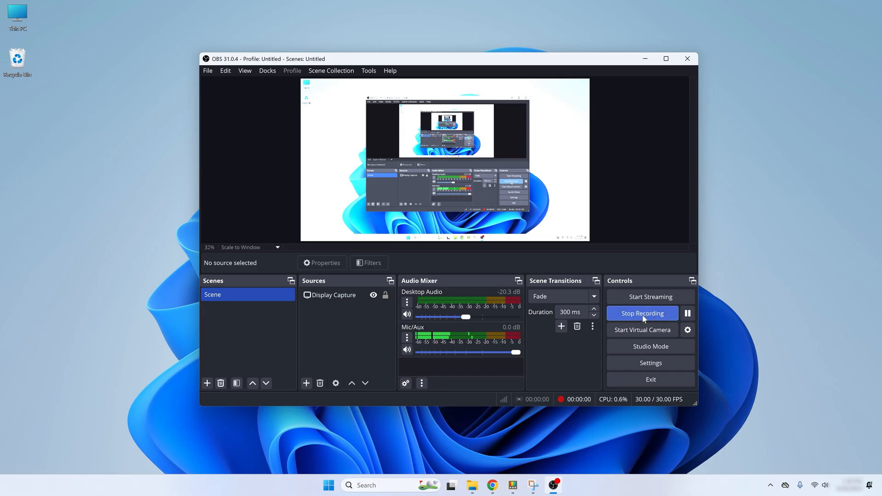
pyautogui.click(492, 485)
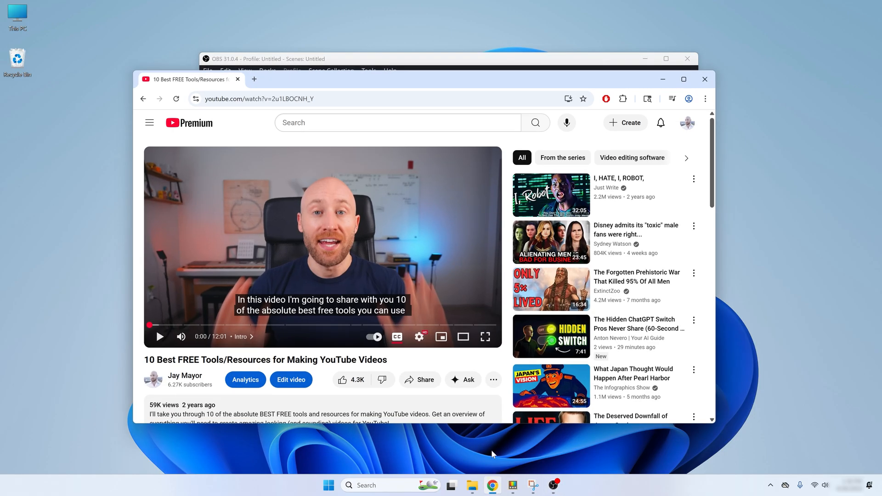
# Play the YouTube video briefly, then pause it
pyautogui.click(160, 336)
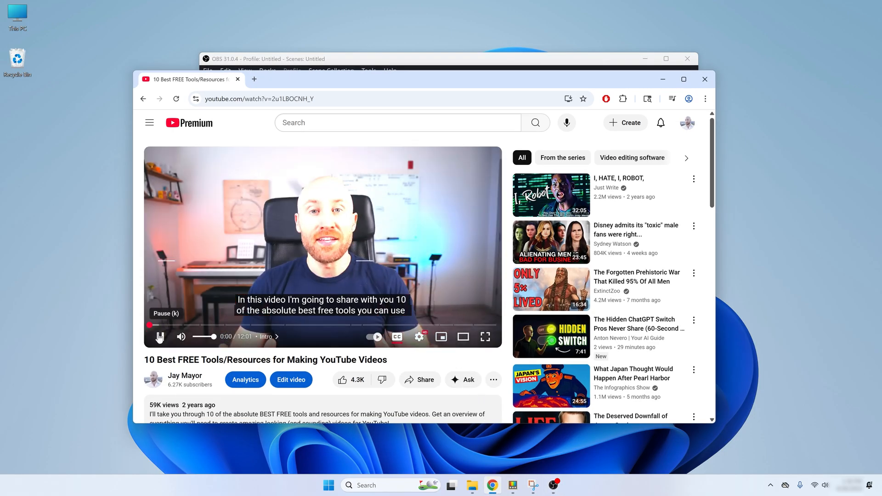
pyautogui.click(160, 336)
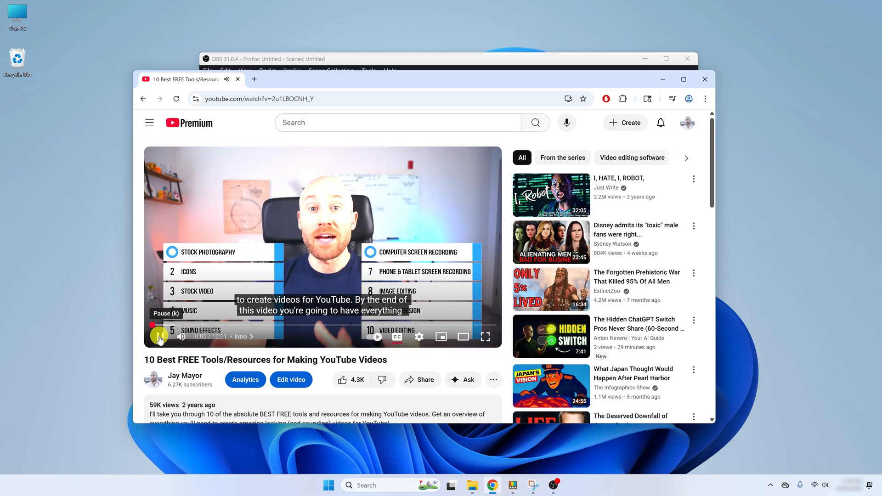
pyautogui.click(159, 336)
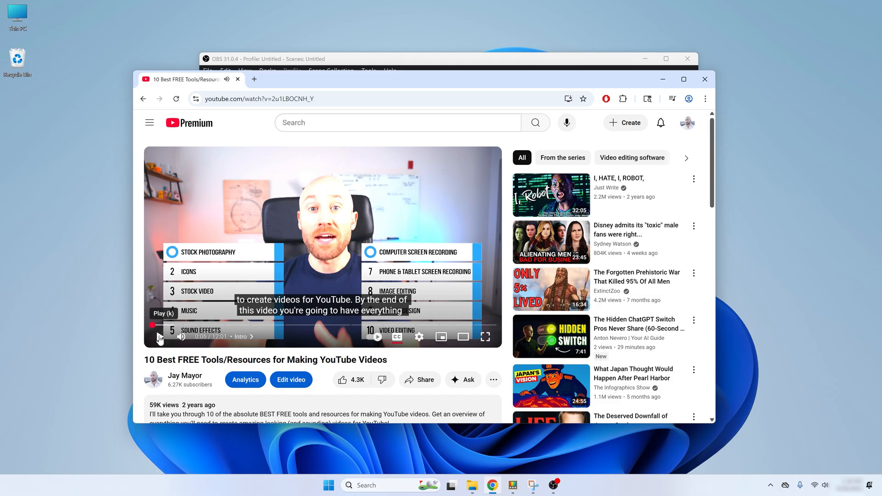
pyautogui.click(471, 485)
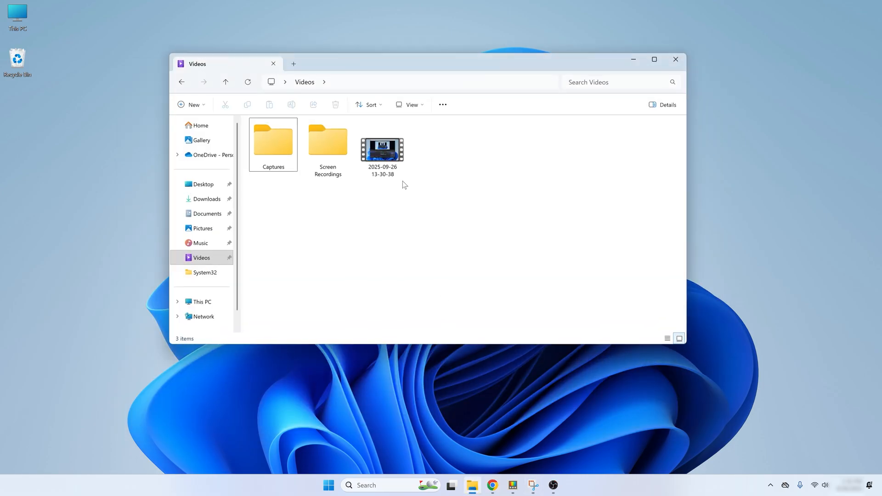
pyautogui.click(382, 147)
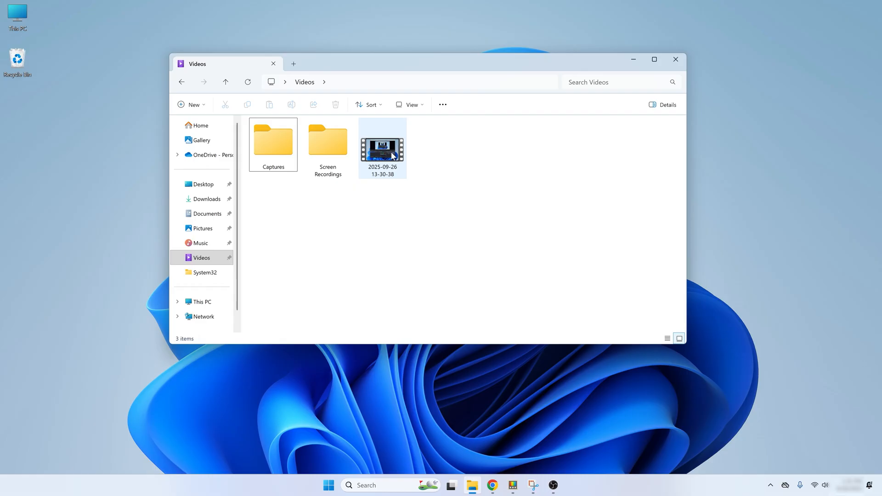
pyautogui.doubleClick(382, 142)
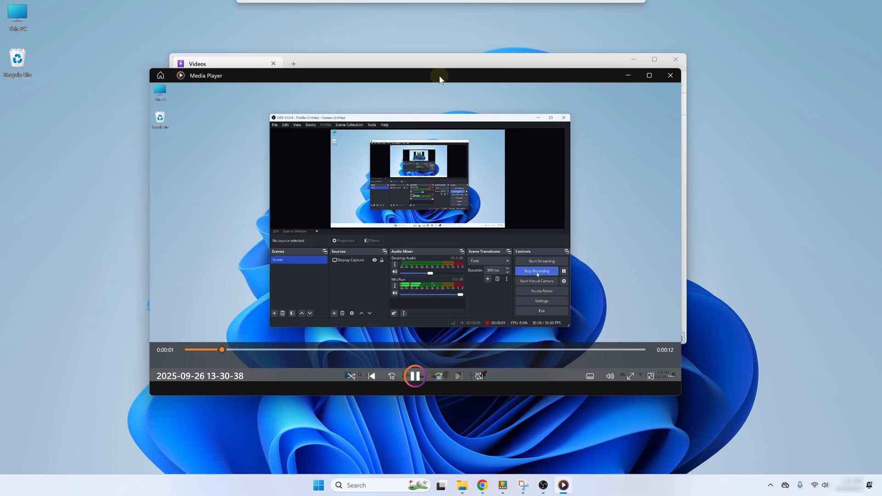